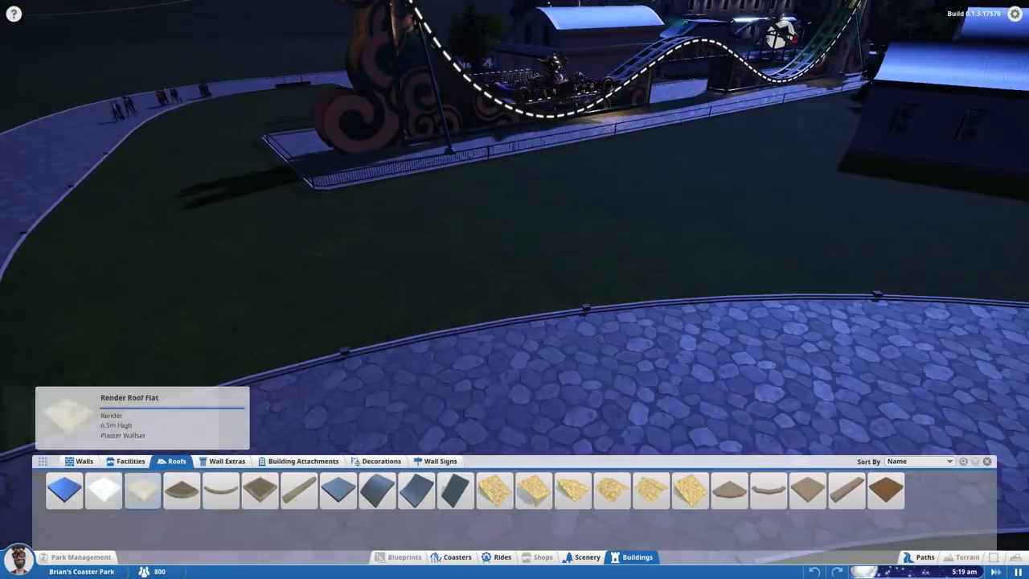
- Lay a flat render floor beside the coaster and add low sandstone walls along its edges
left_click(103, 491)
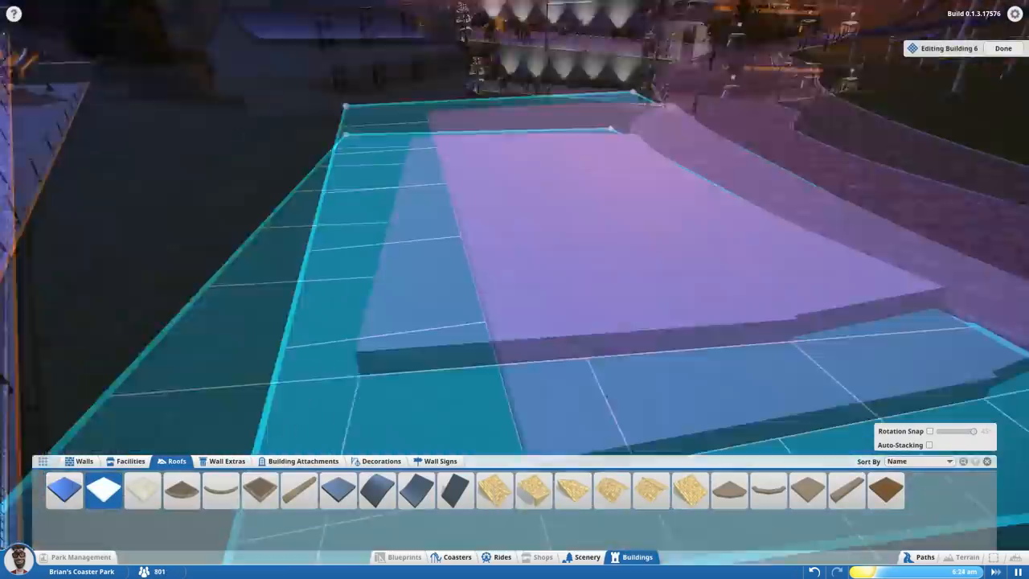
left_click(84, 460)
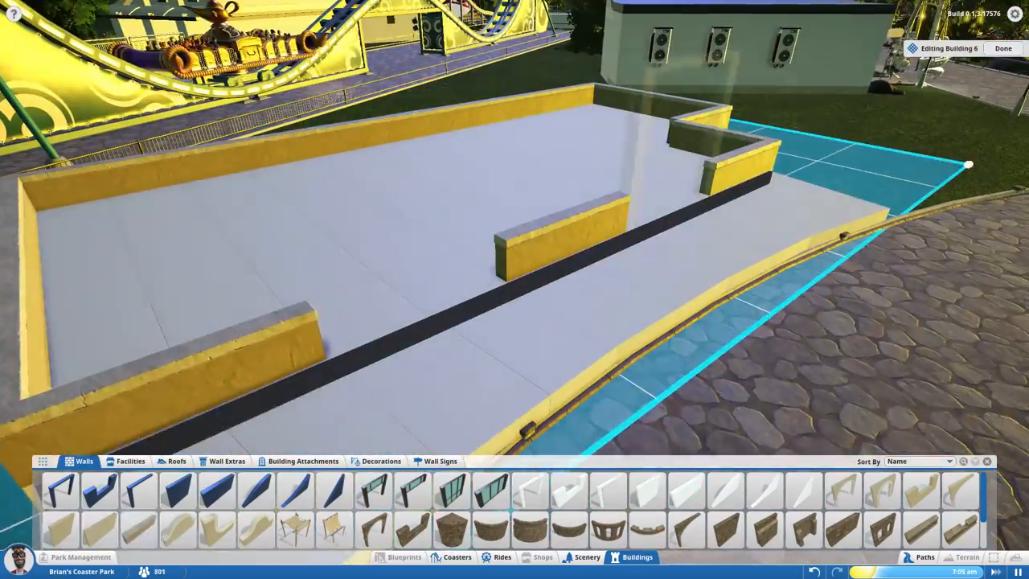
left_click(227, 460)
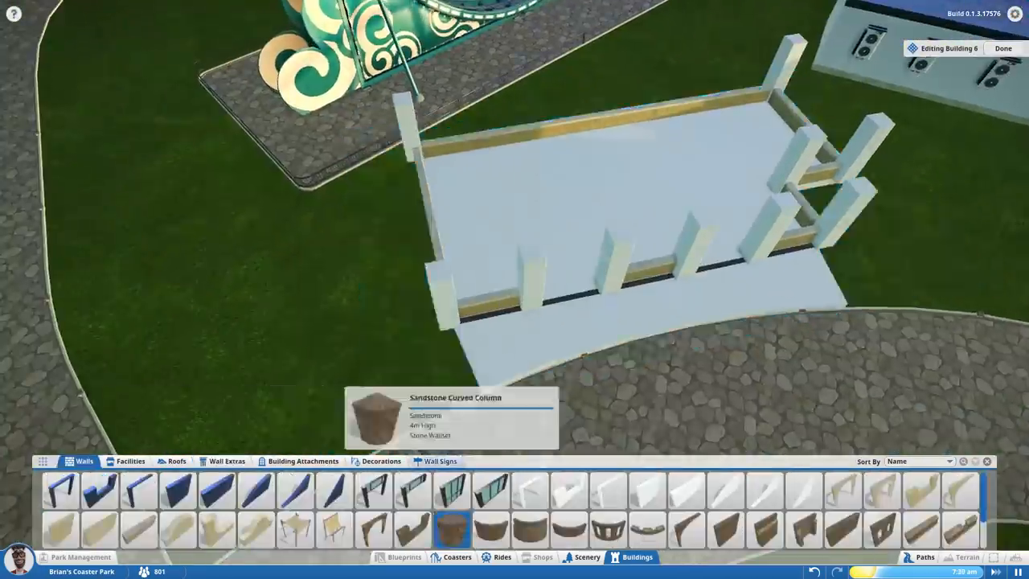
- Place a column piece along the building edge to start the upper-level supports
left_click(226, 460)
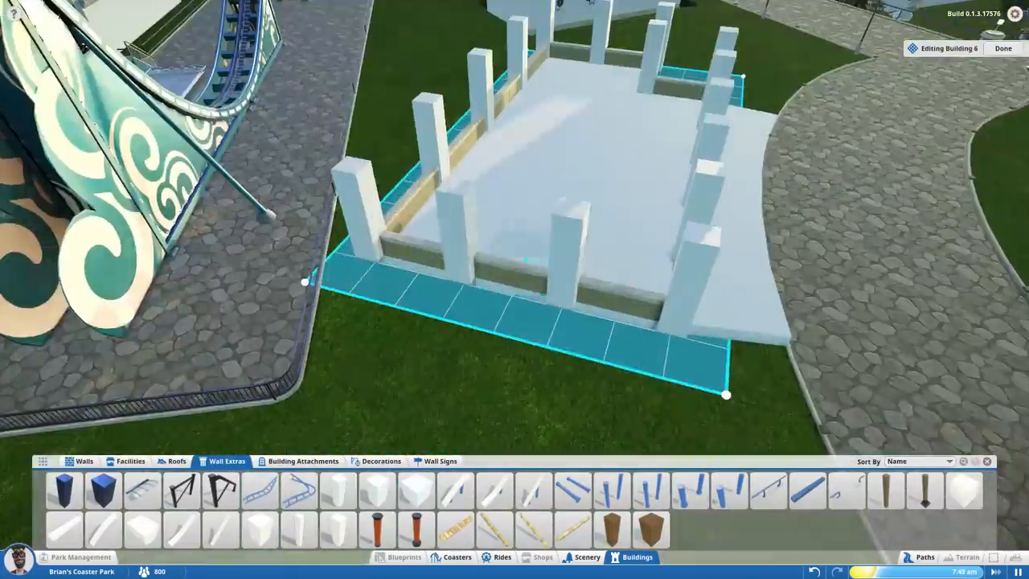
left_click(611, 491)
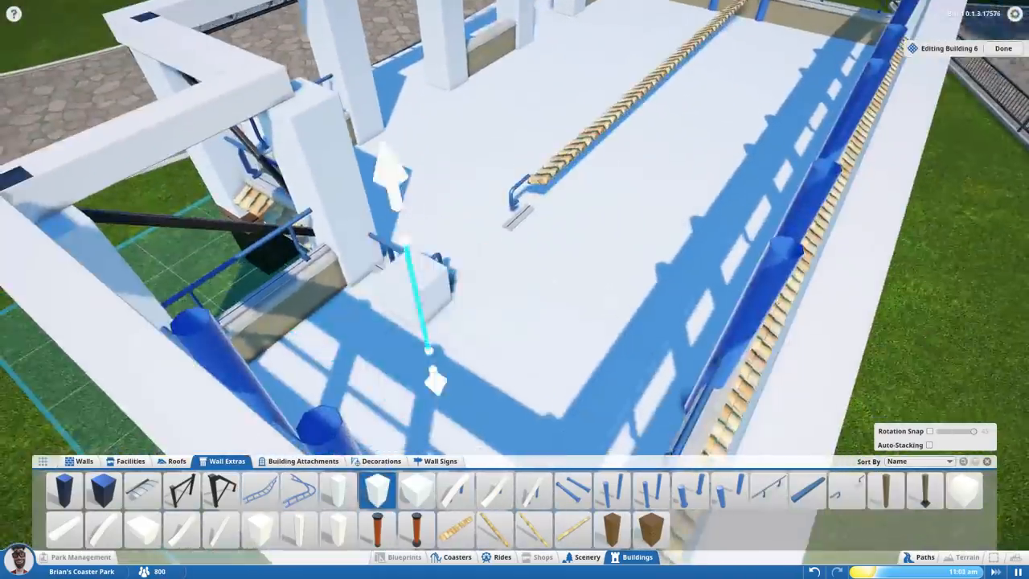
- Set the trim piece, lay a terracotta tile roof section and add a round vent to it
left_click(177, 460)
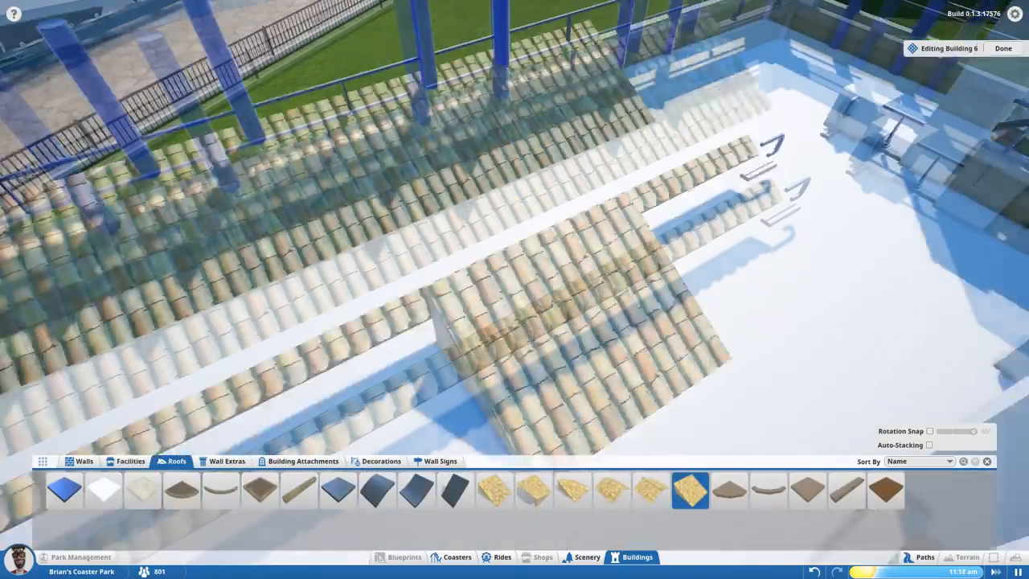
left_click(227, 460)
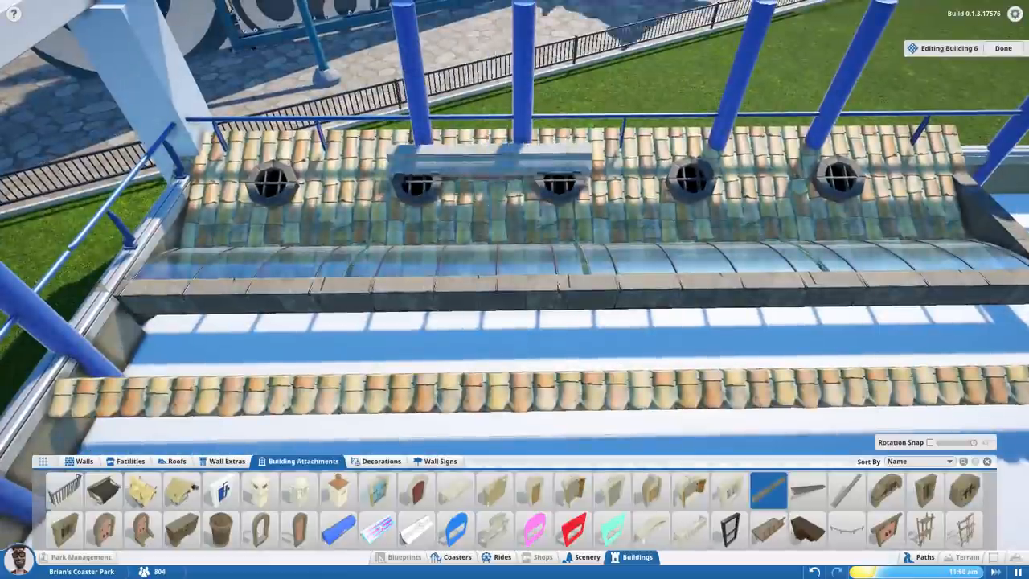
left_click(836, 177)
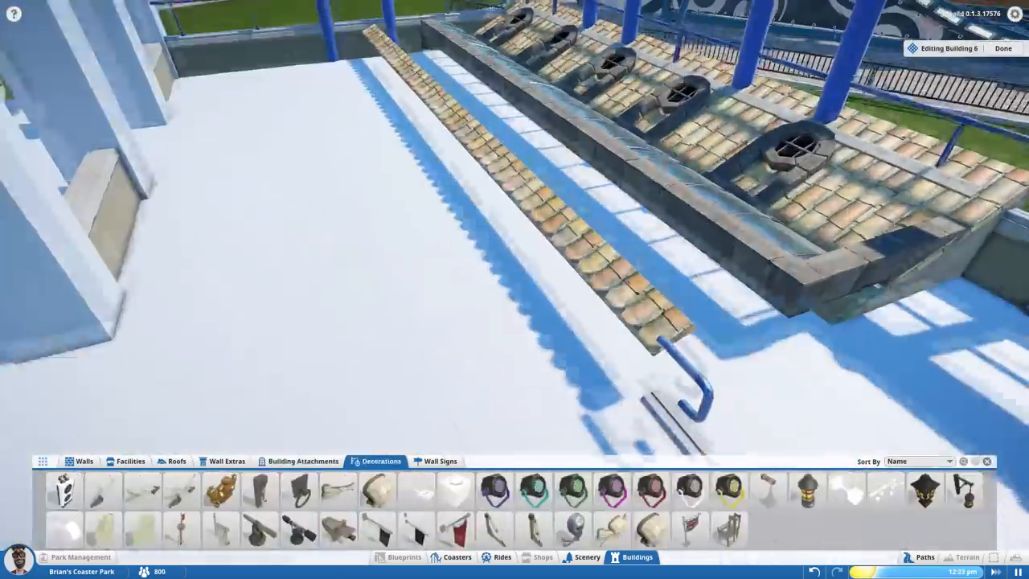
- Add a roof decoration and a wall piece along the roof edge
left_click(83, 460)
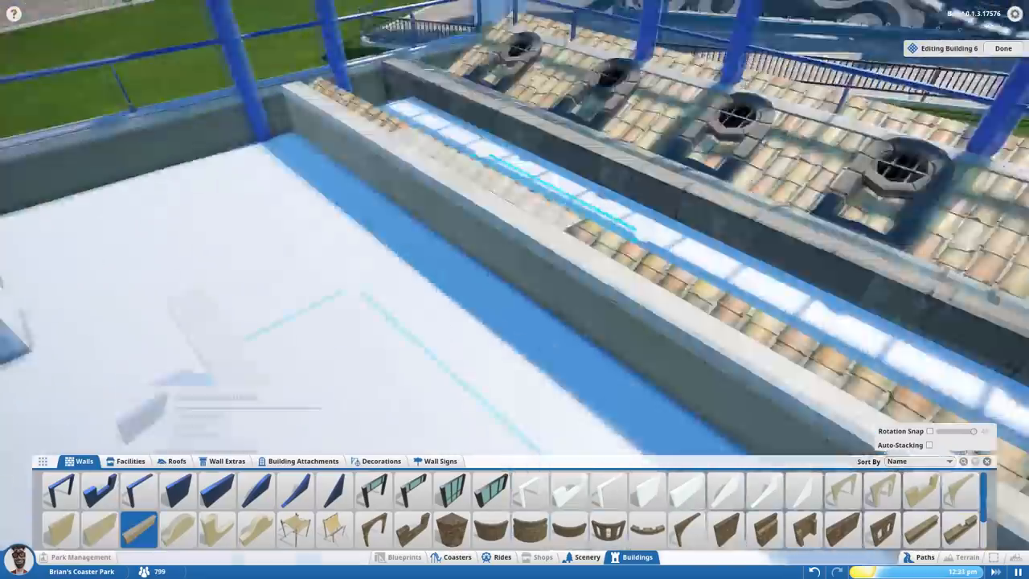
left_click(381, 459)
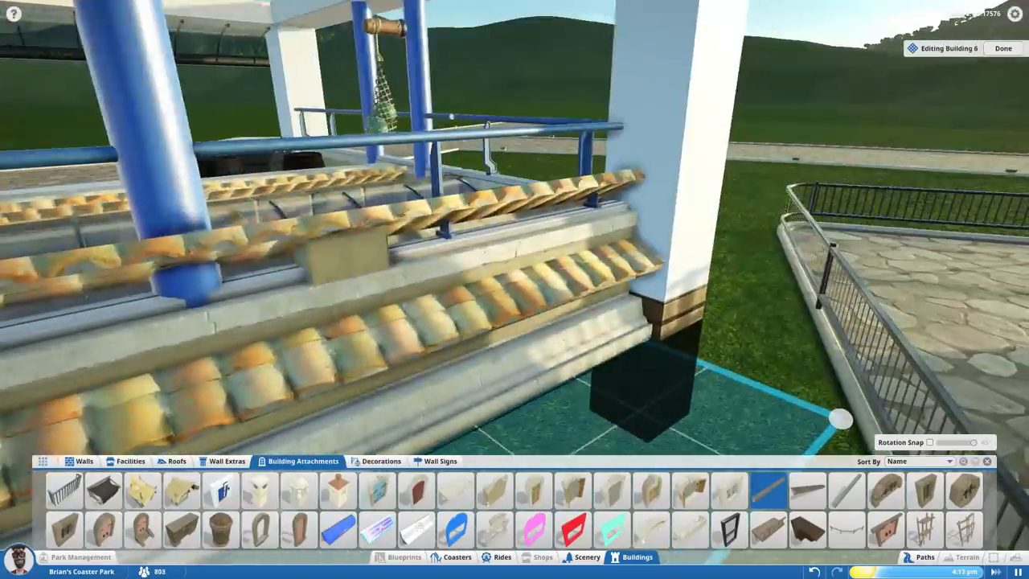
- Add edge tile trim, a curved roof panel with a support underneath, and a light inside the hall
left_click(177, 459)
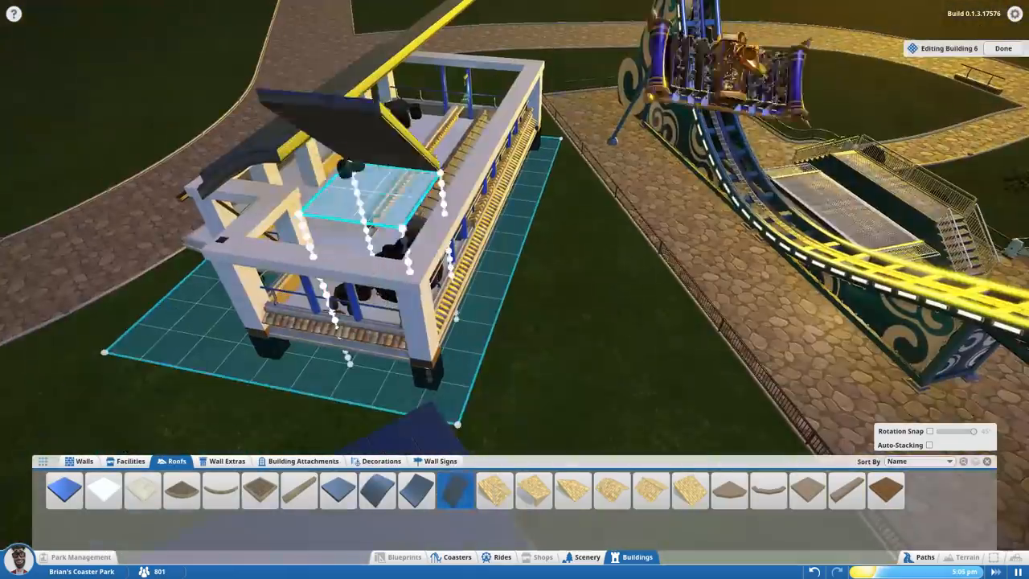
left_click(84, 460)
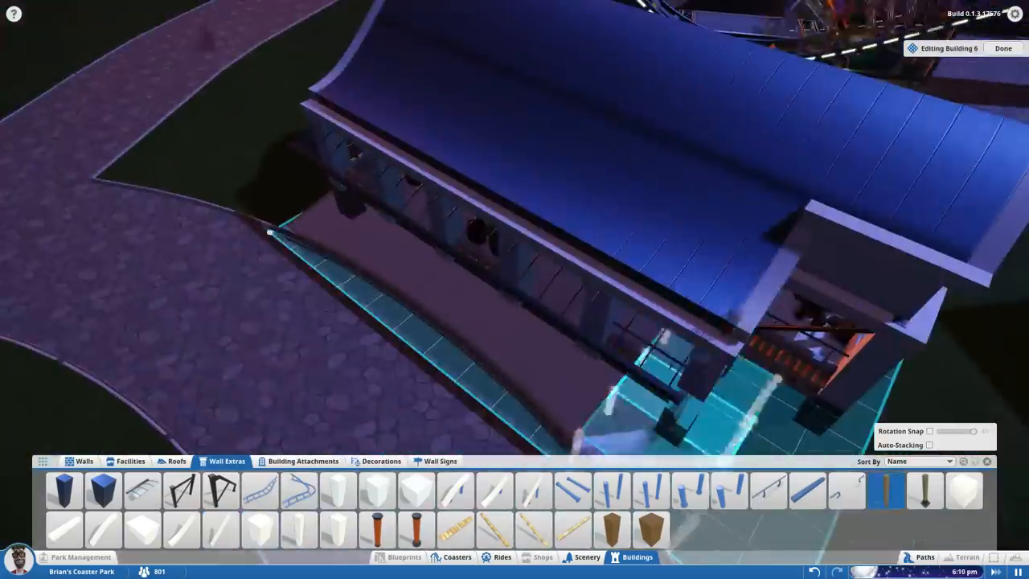
left_click(381, 460)
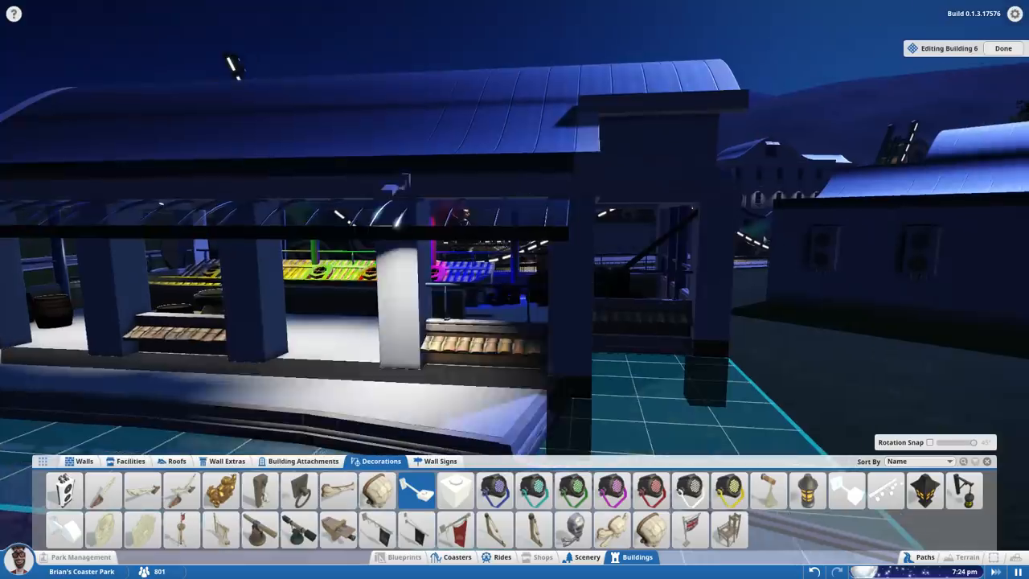
left_click(1003, 48)
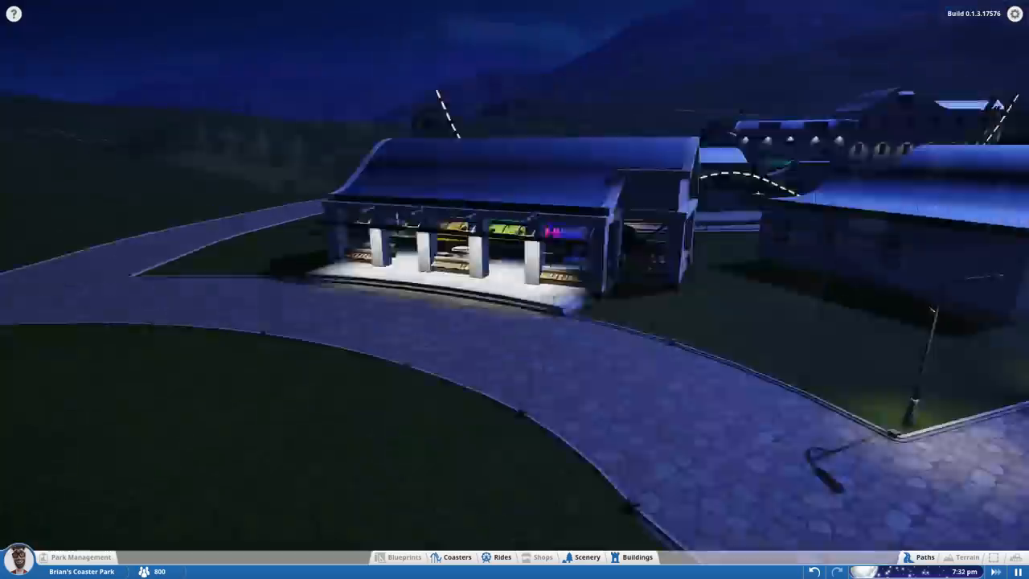
- Place a prop and a low wall along the path edge, choosing a Round Lantern light for it
left_click(589, 556)
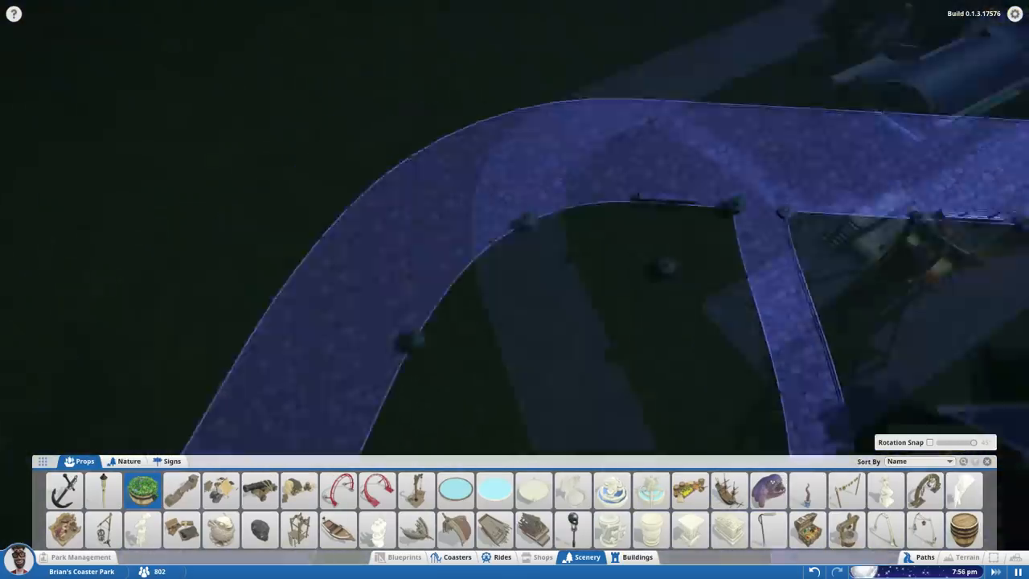
left_click(128, 460)
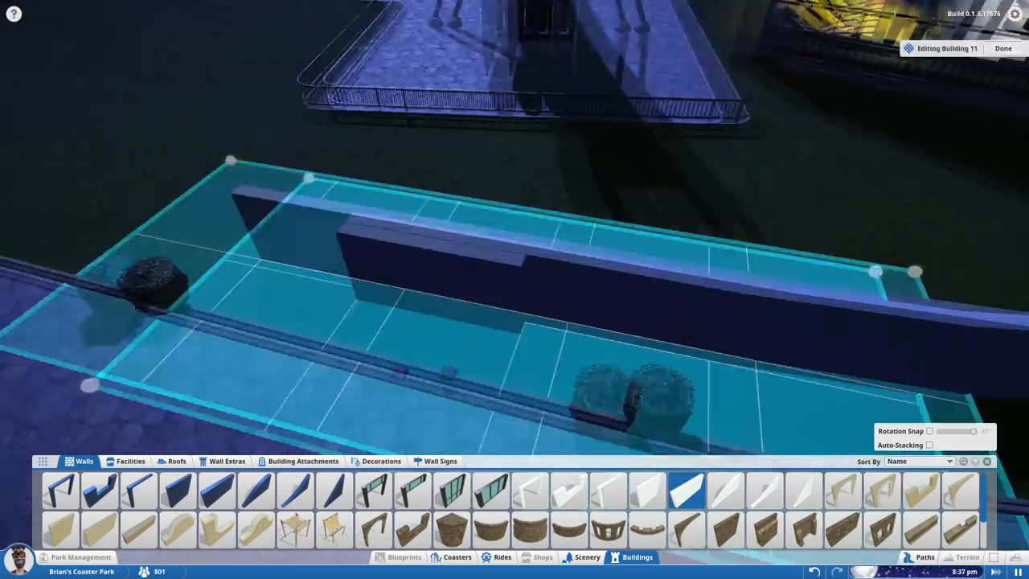
left_click(381, 460)
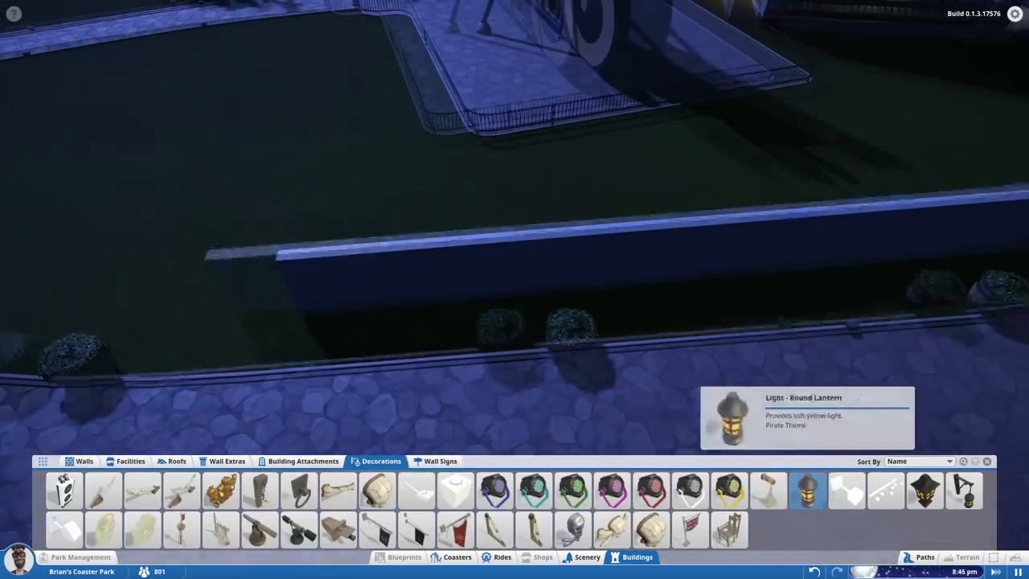
left_click(455, 490)
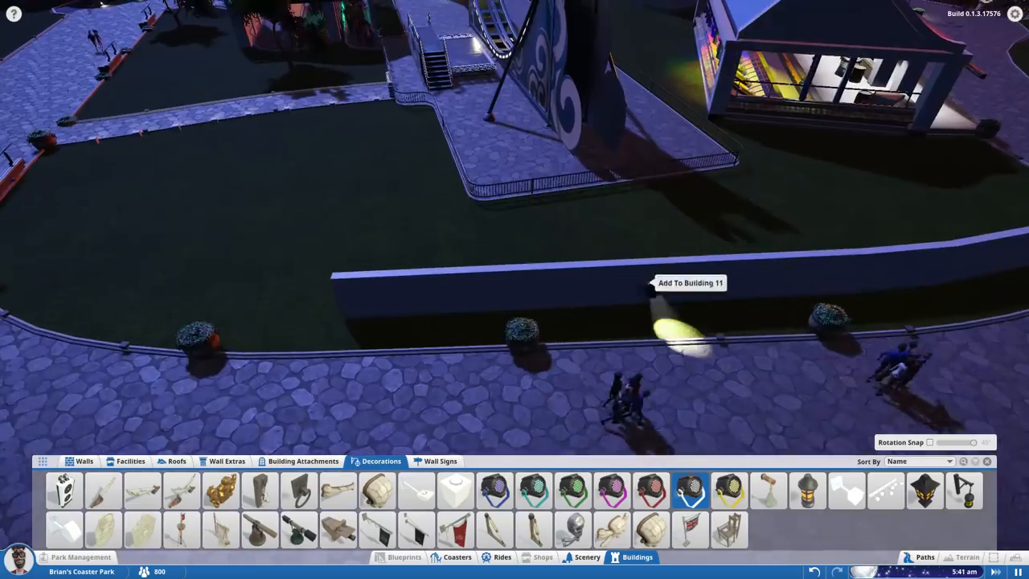
- Line the wall with lanterns, a trim attachment and post attachments along its top
left_click(302, 459)
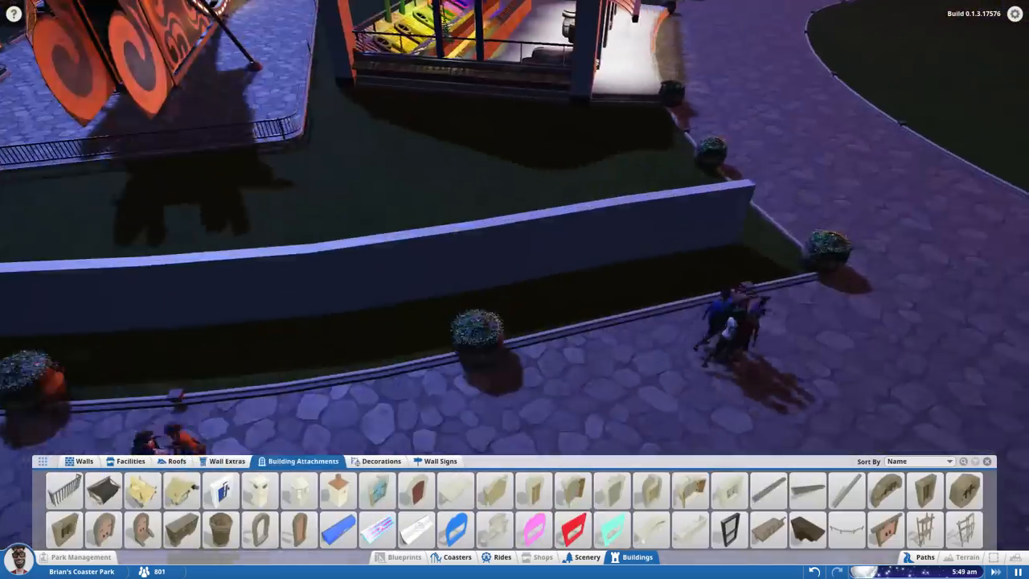
left_click(768, 490)
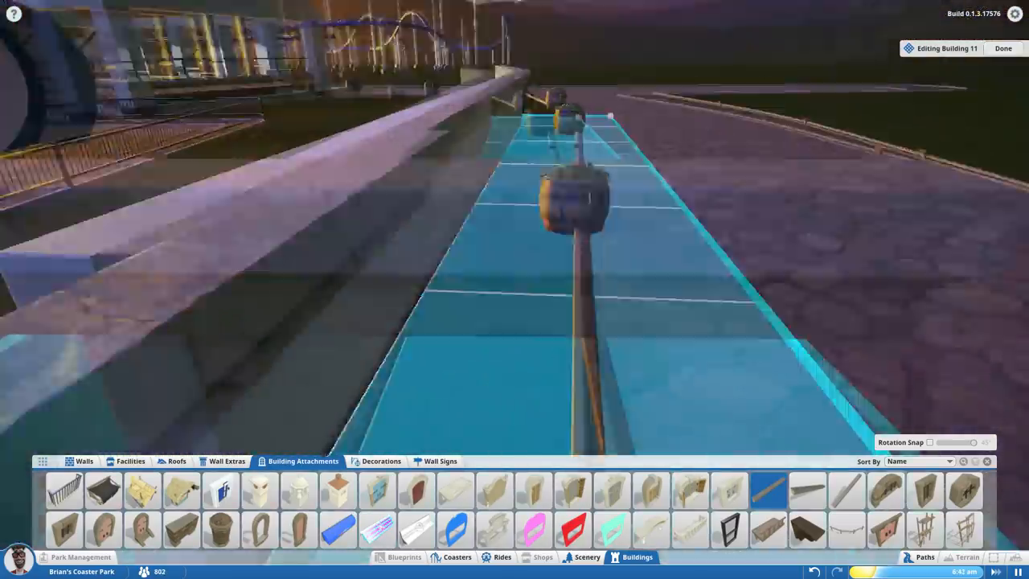
left_click(381, 459)
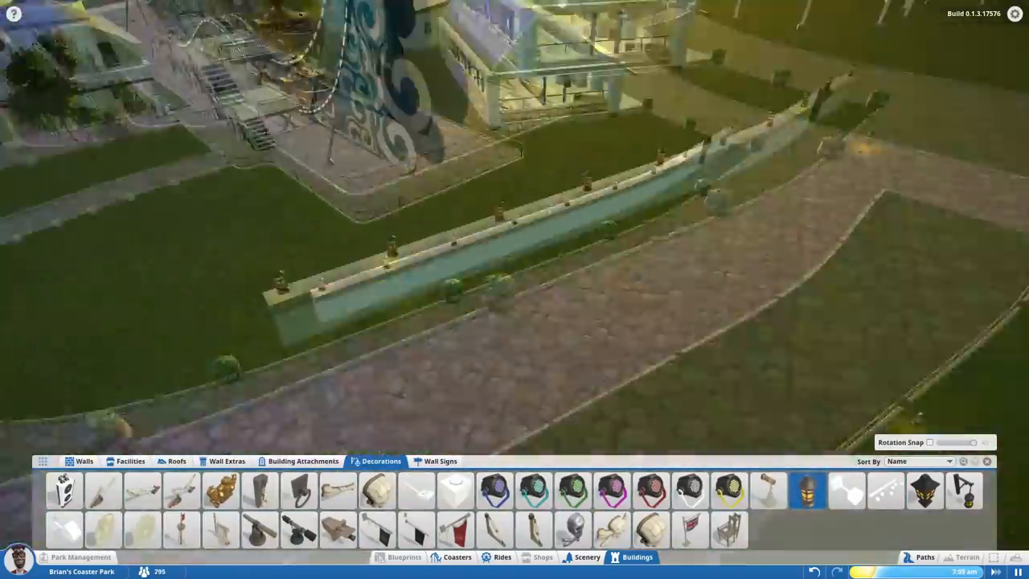
left_click(588, 556)
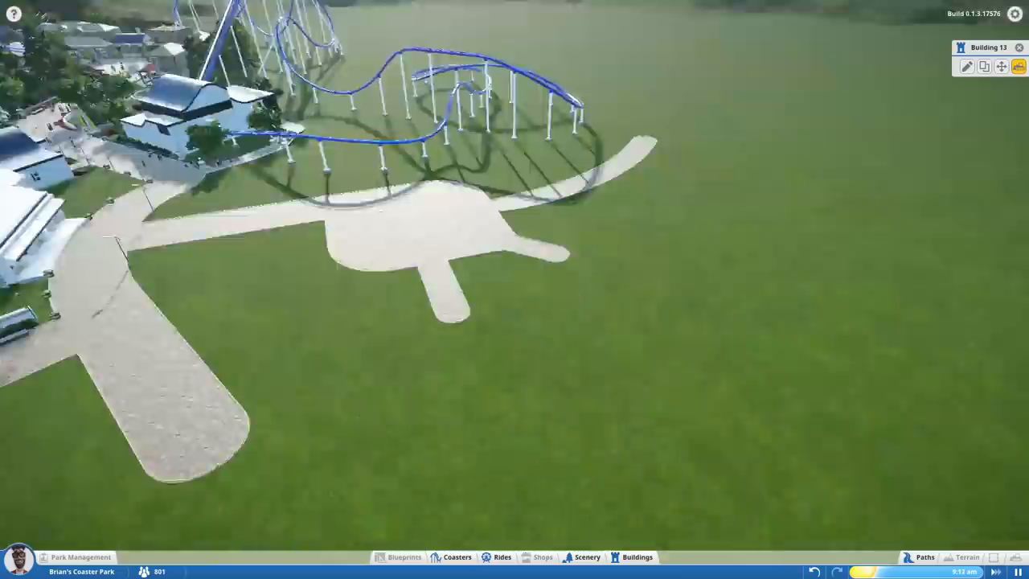
- Decorate the plaza square with a stone column, corner flower planter and the white sculpture in the fountain centre
left_click(582, 556)
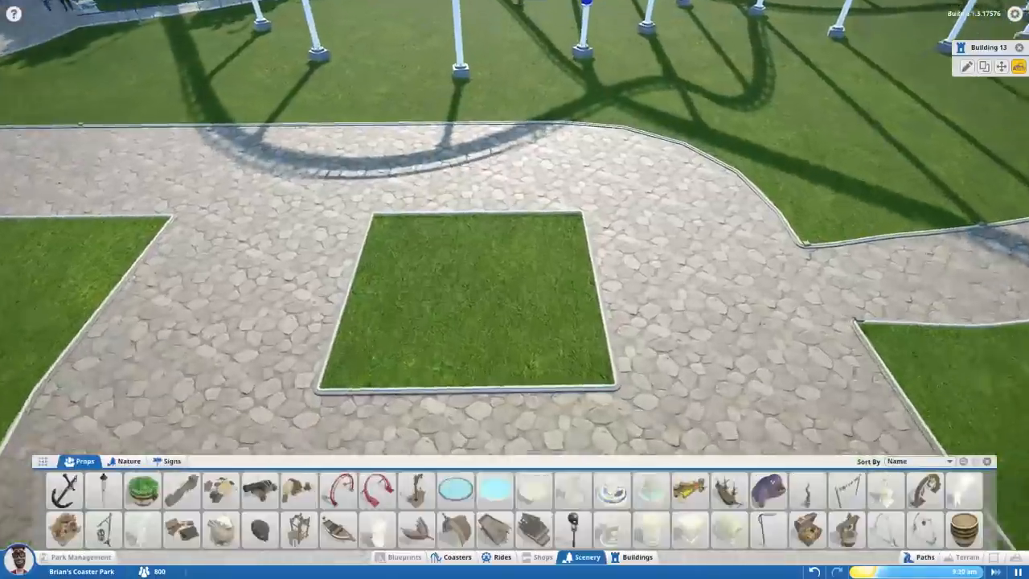
left_click(636, 556)
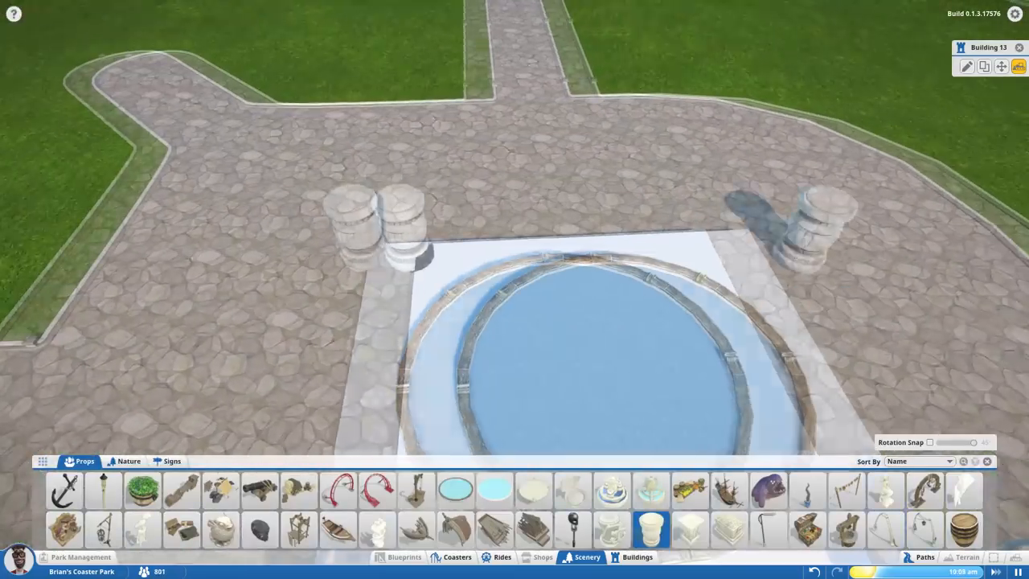
left_click(636, 556)
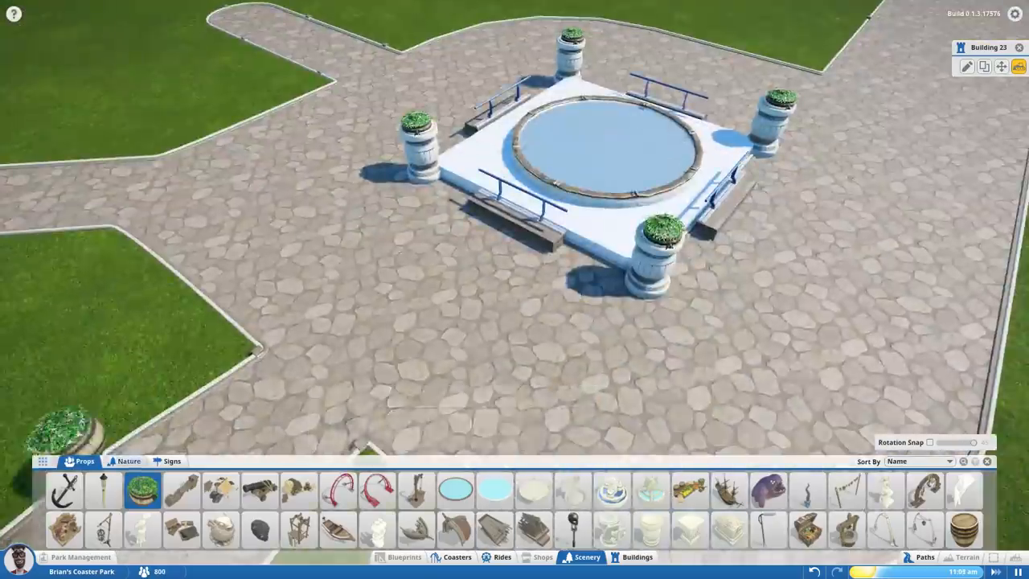
left_click(129, 460)
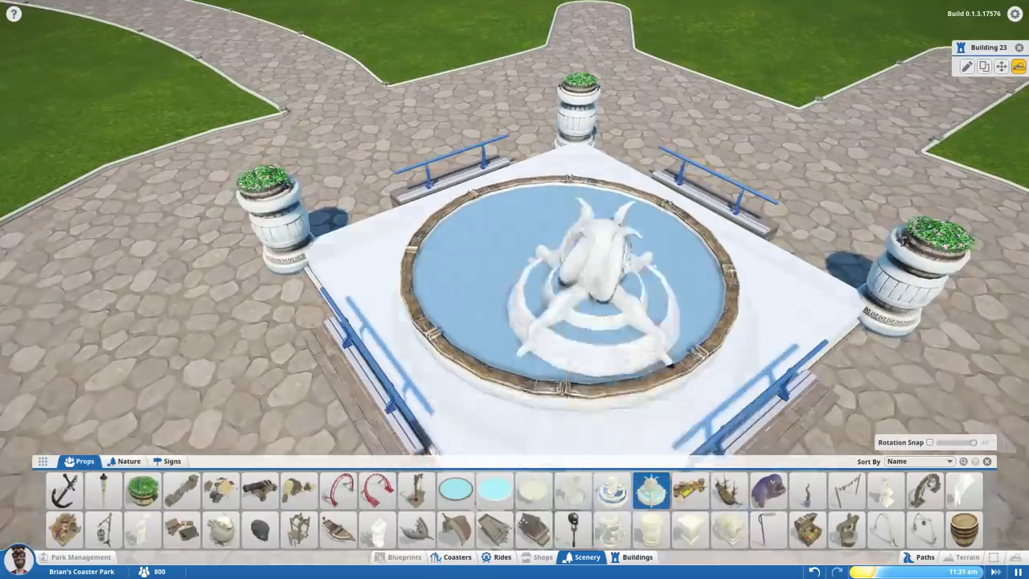
left_click(612, 529)
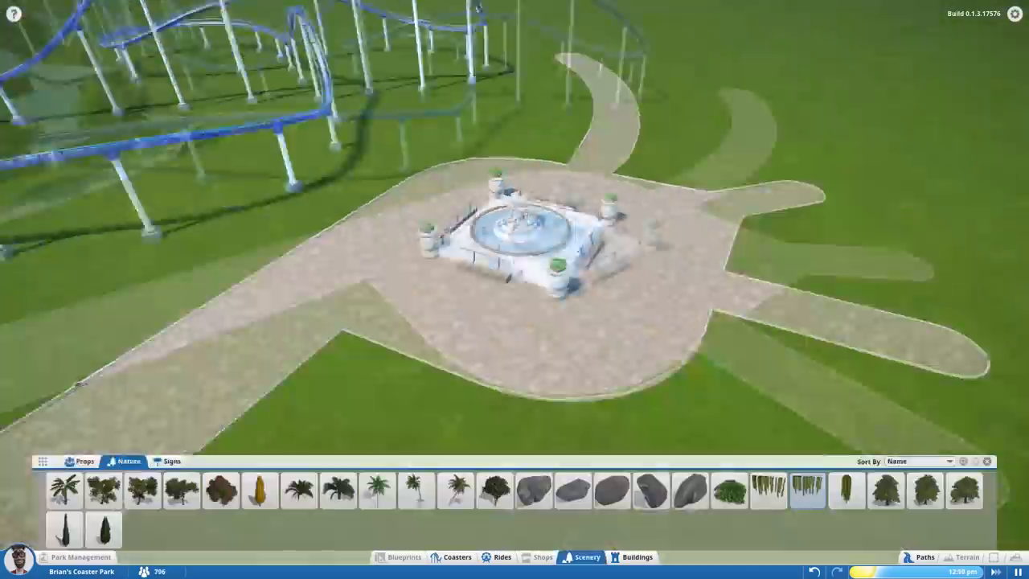
- Add vegetation by the fountain plaza, a square window on the wall and a tree beside the path
left_click(636, 556)
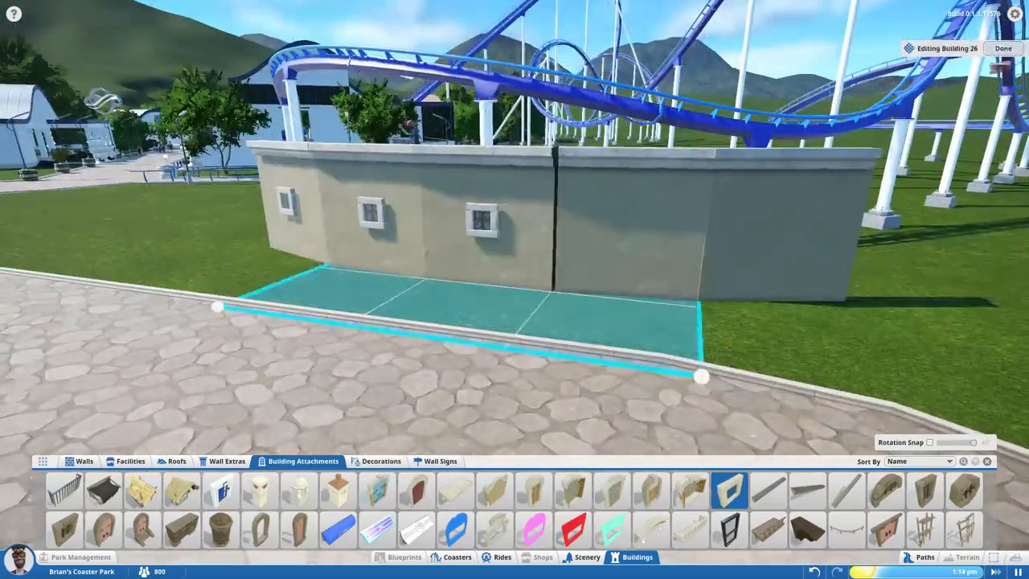
left_click(227, 460)
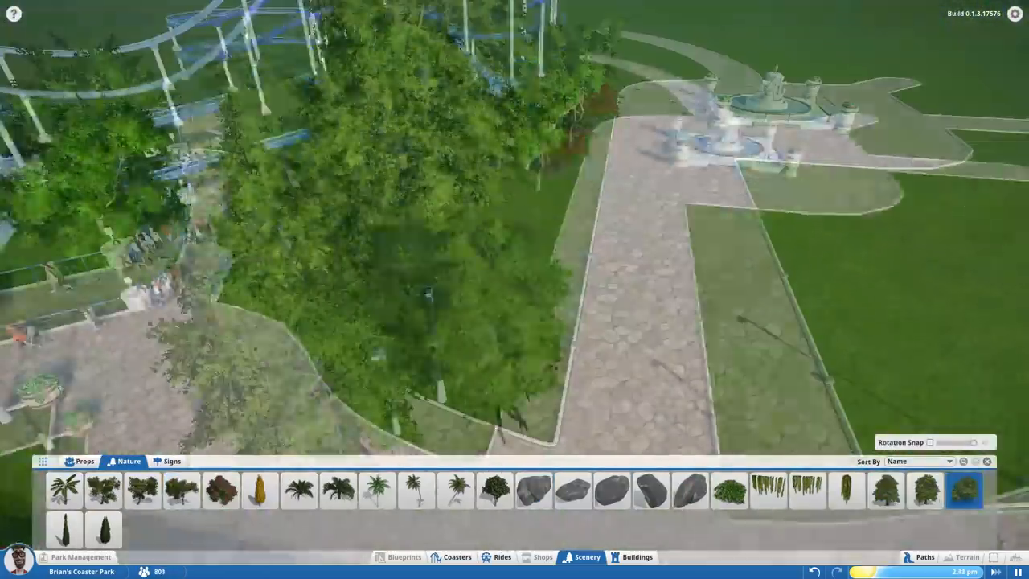
left_click(84, 459)
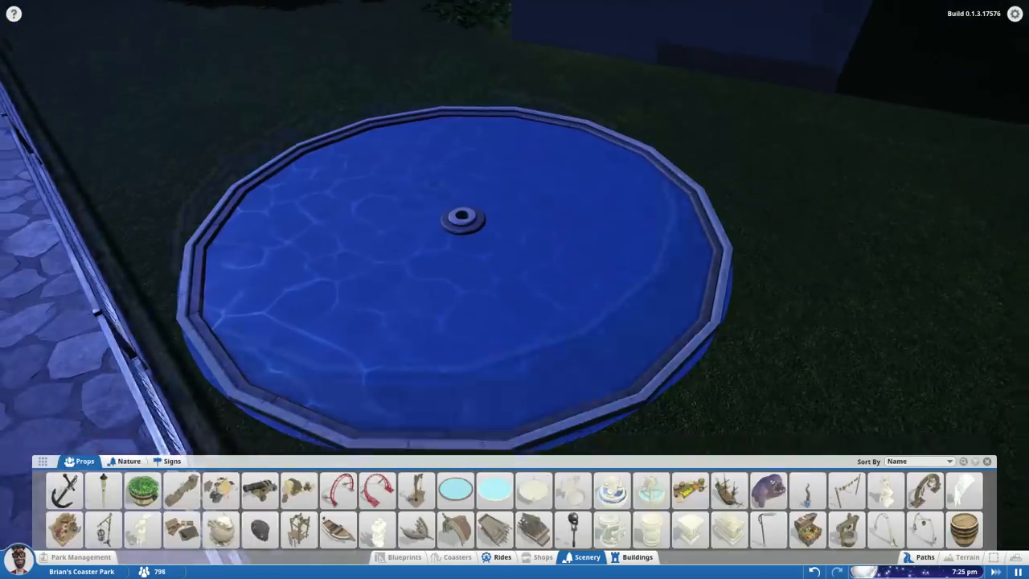
- Place the round pond on the grass and ring its edge with large rocks
left_click(129, 460)
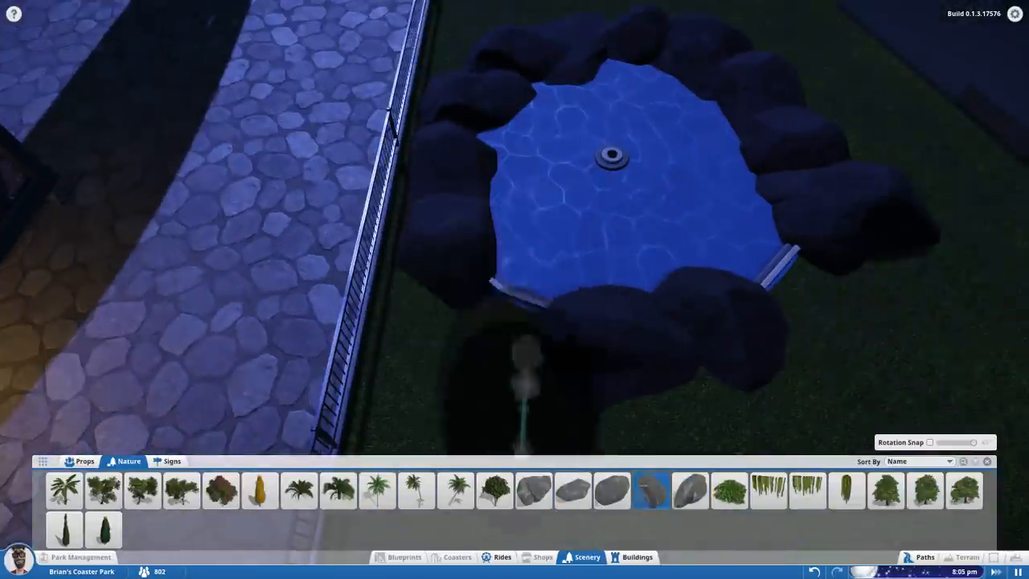
left_click(170, 459)
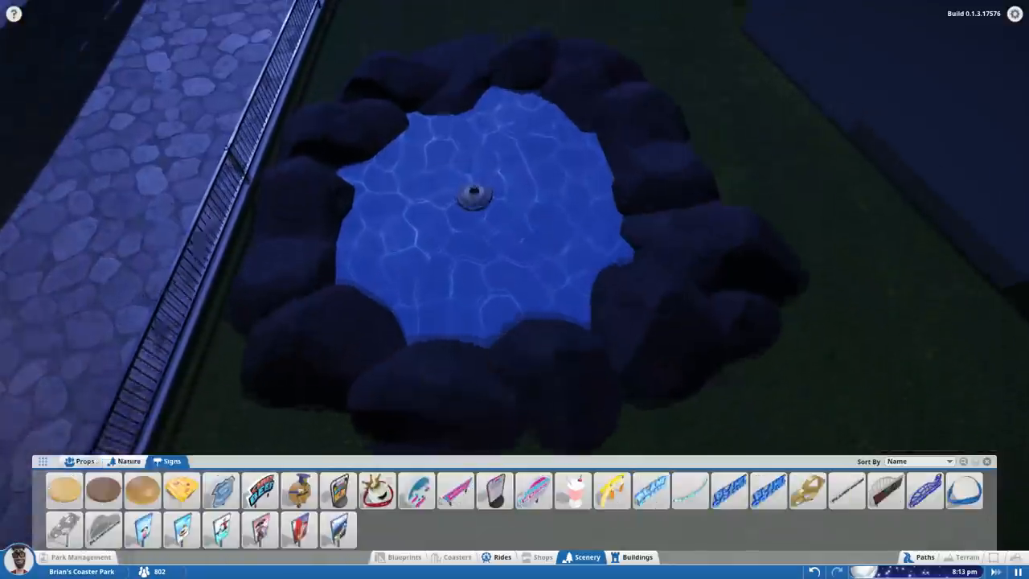
left_click(129, 459)
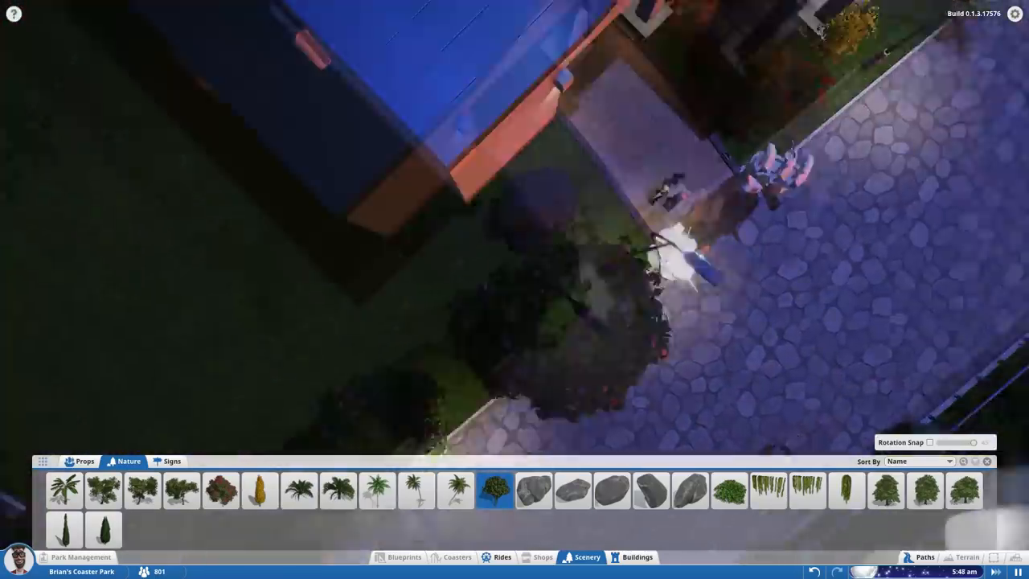
- Plant a bush by the lit path and a tree near the buildings, then extend the white column wall
left_click(729, 492)
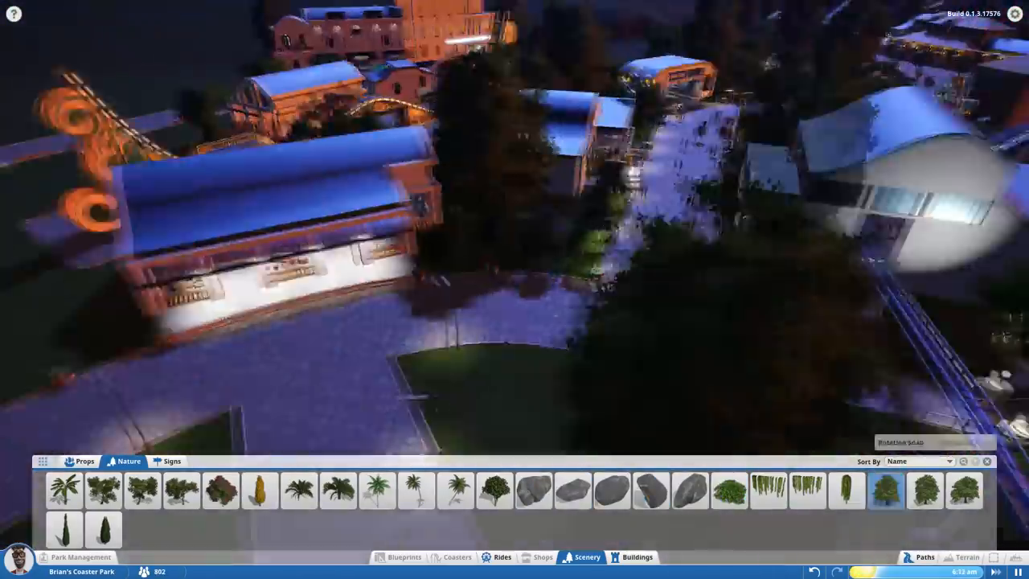
left_click(636, 556)
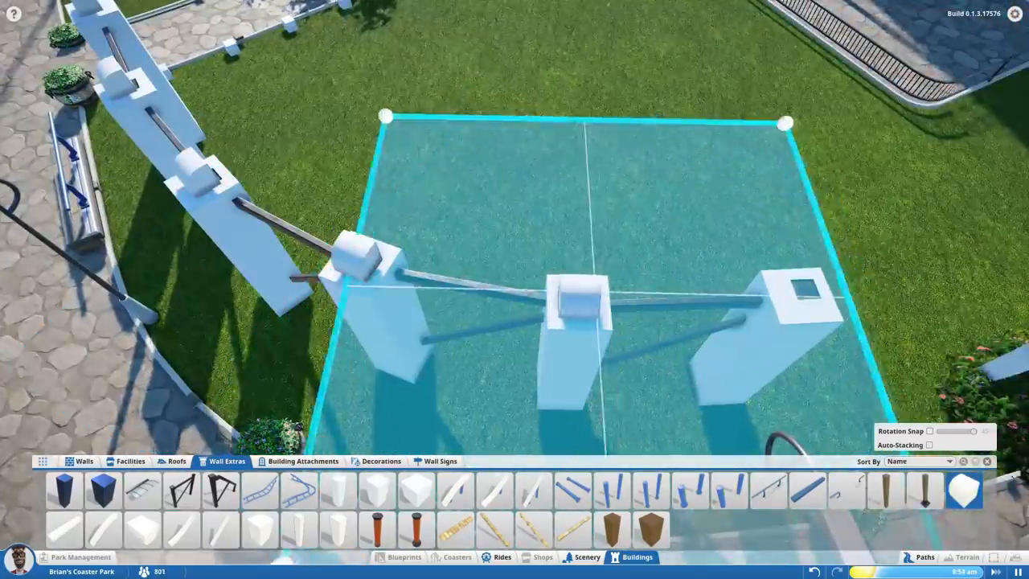
left_click(177, 459)
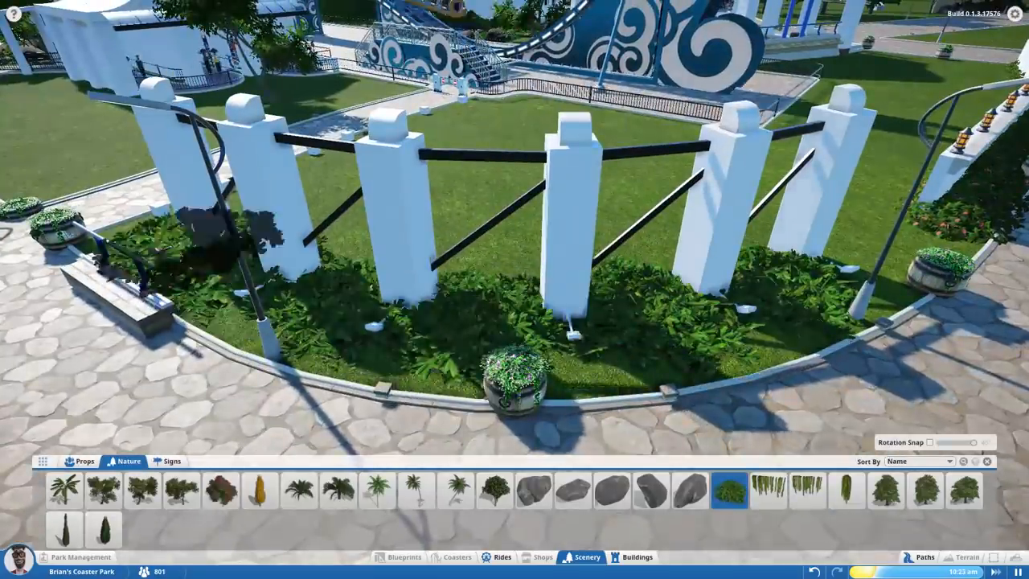
- Plant shrubs and a rock at the column bases and place an arch at the wall's end
left_click(261, 492)
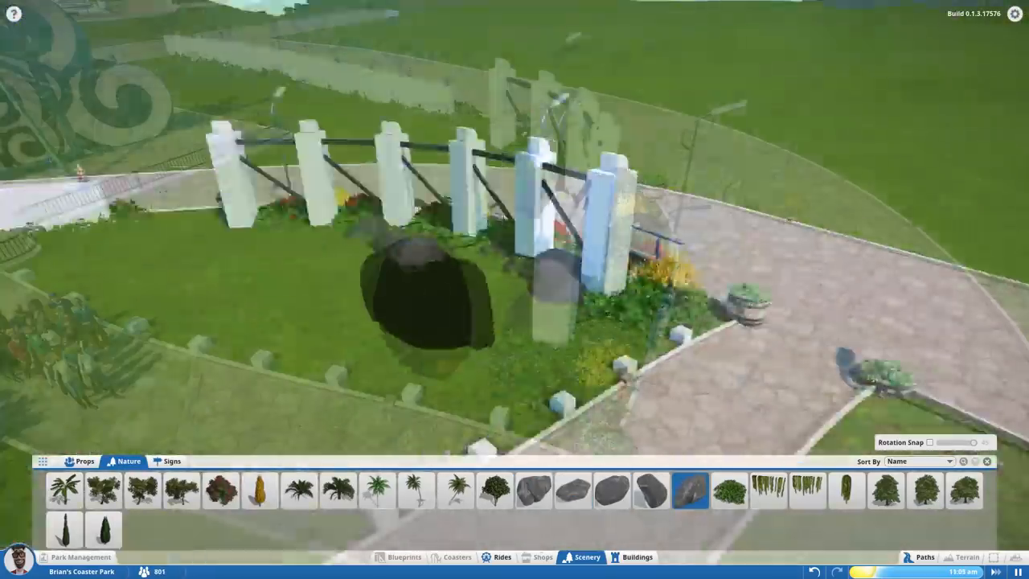
left_click(170, 460)
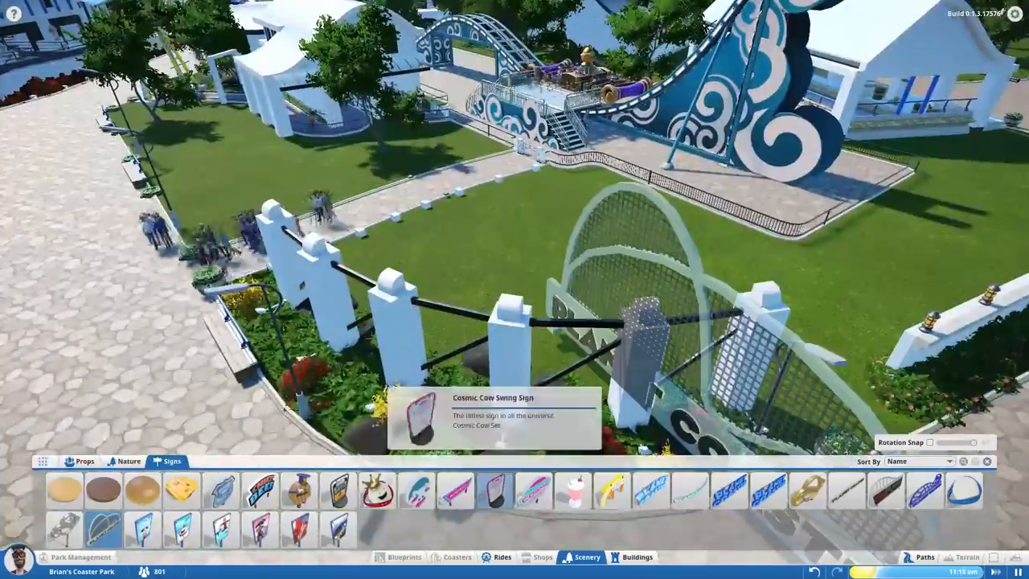
left_click(128, 460)
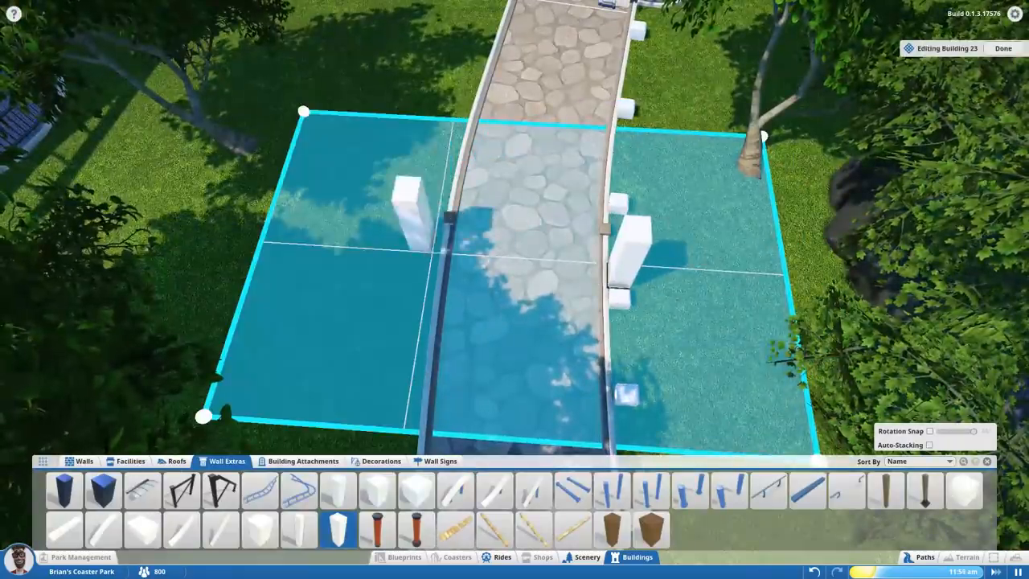
- Place a white pillar beside the path and top a wooden post with a lantern
left_click(63, 529)
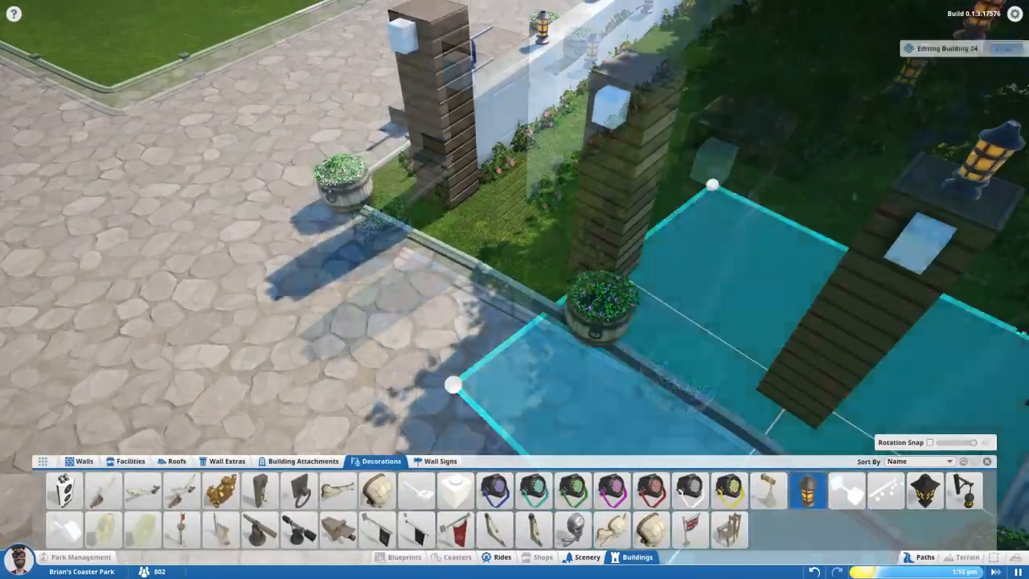
left_click(228, 459)
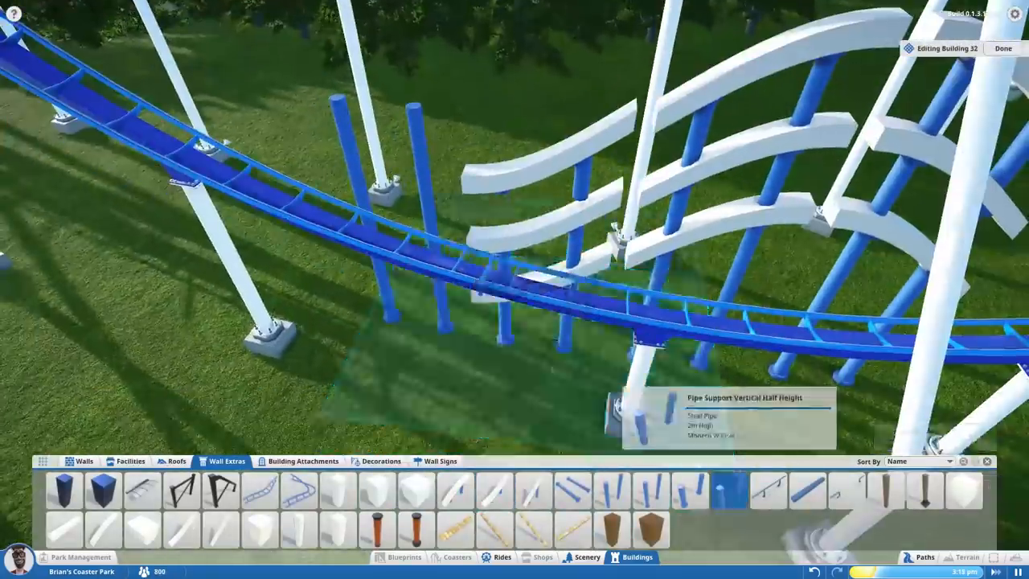
- Place a vertical pipe support beneath the coaster track
left_click(495, 491)
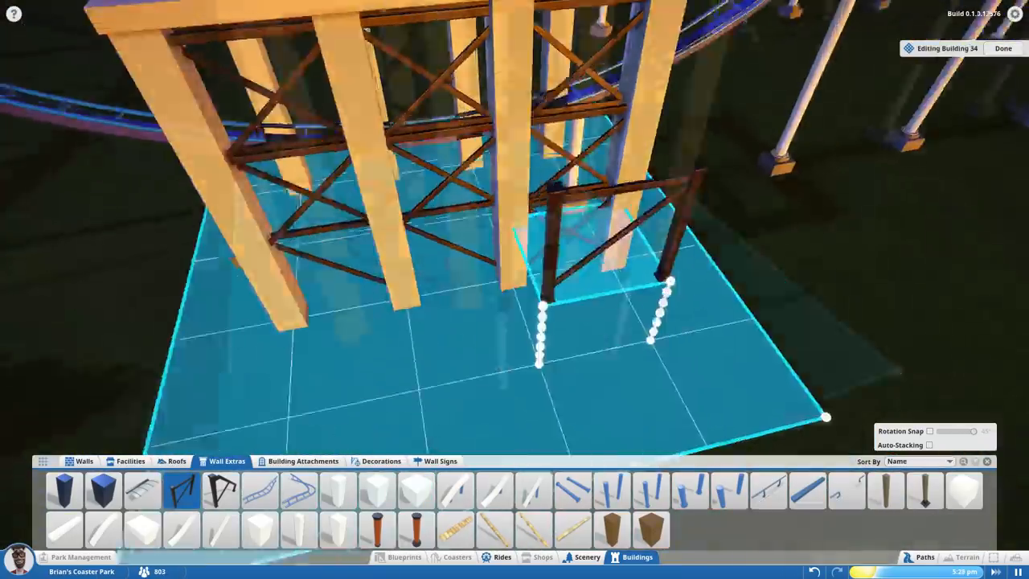
- Add a braced beam, a decoration and a floor panel to the timber support frame
left_click(381, 460)
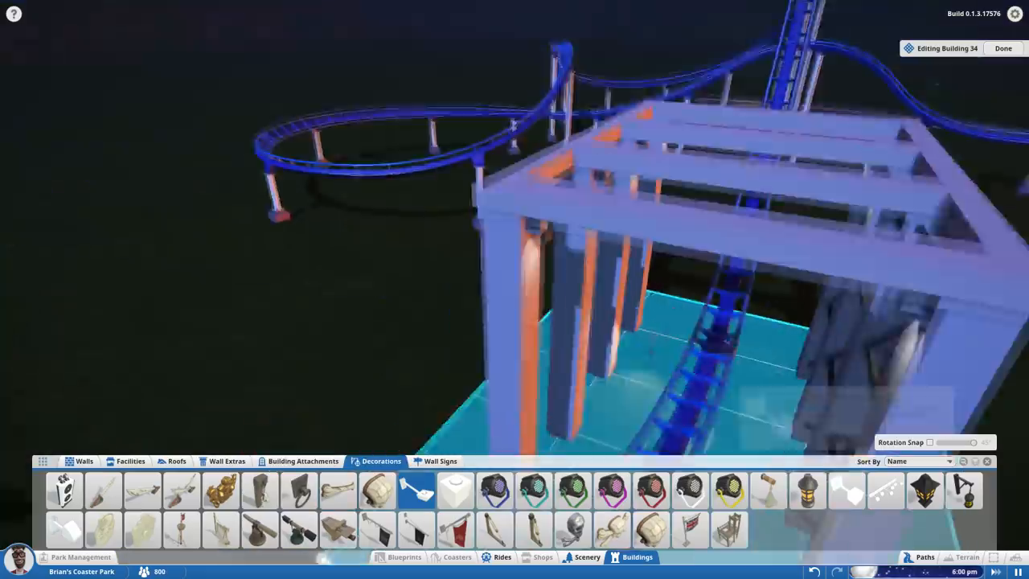
left_click(1003, 48)
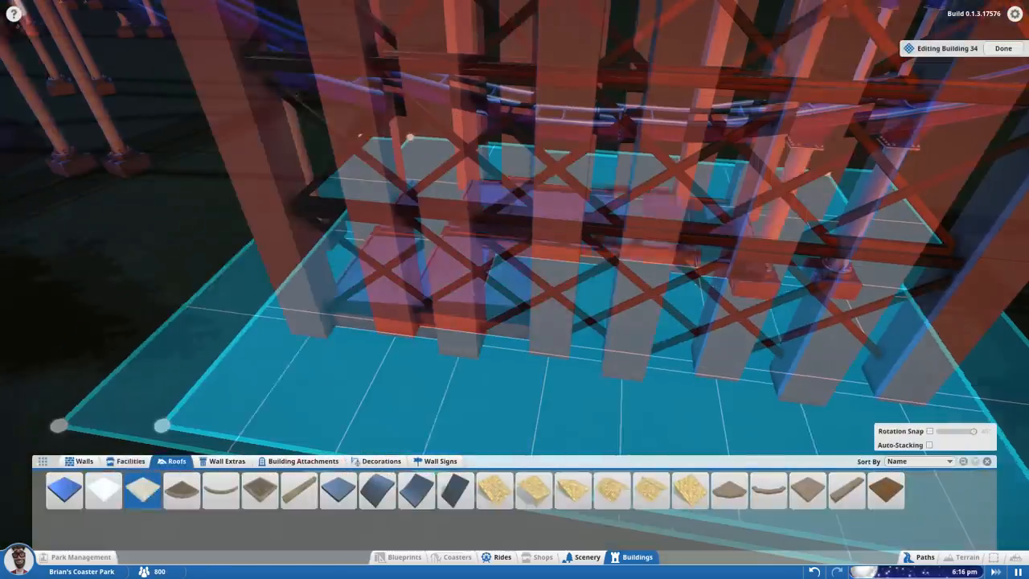
left_click(1003, 48)
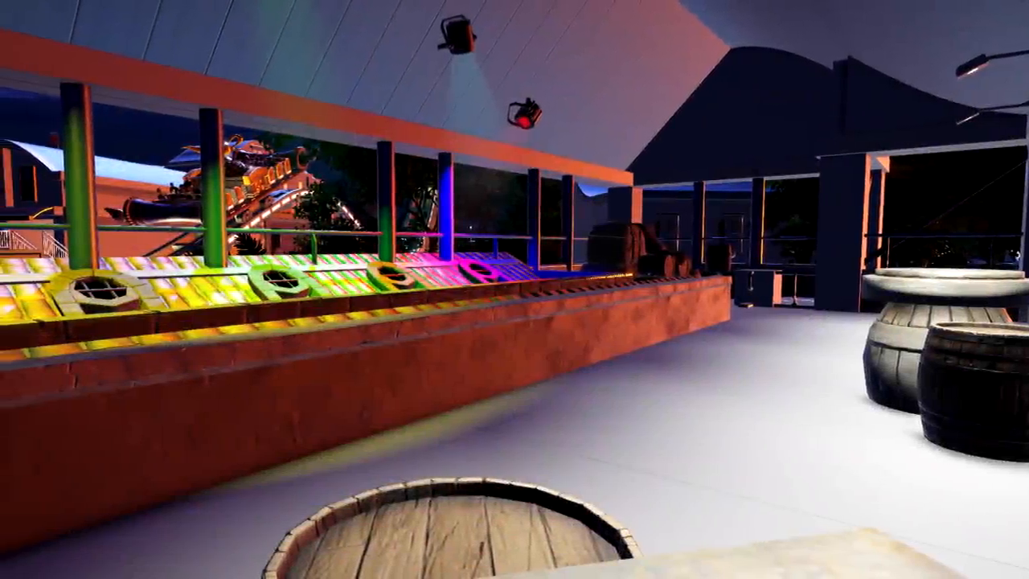
mouse_move(514, 290)
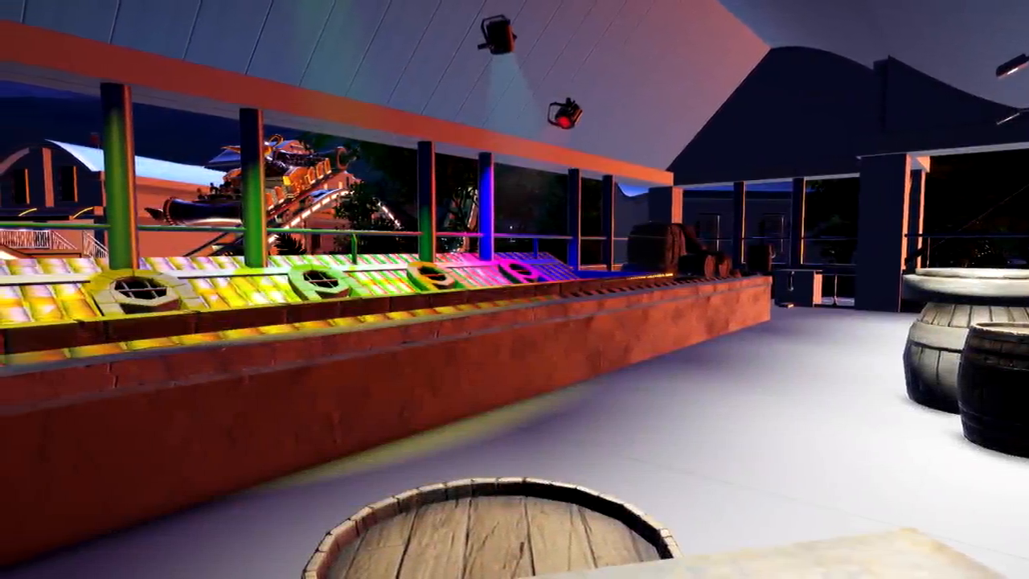